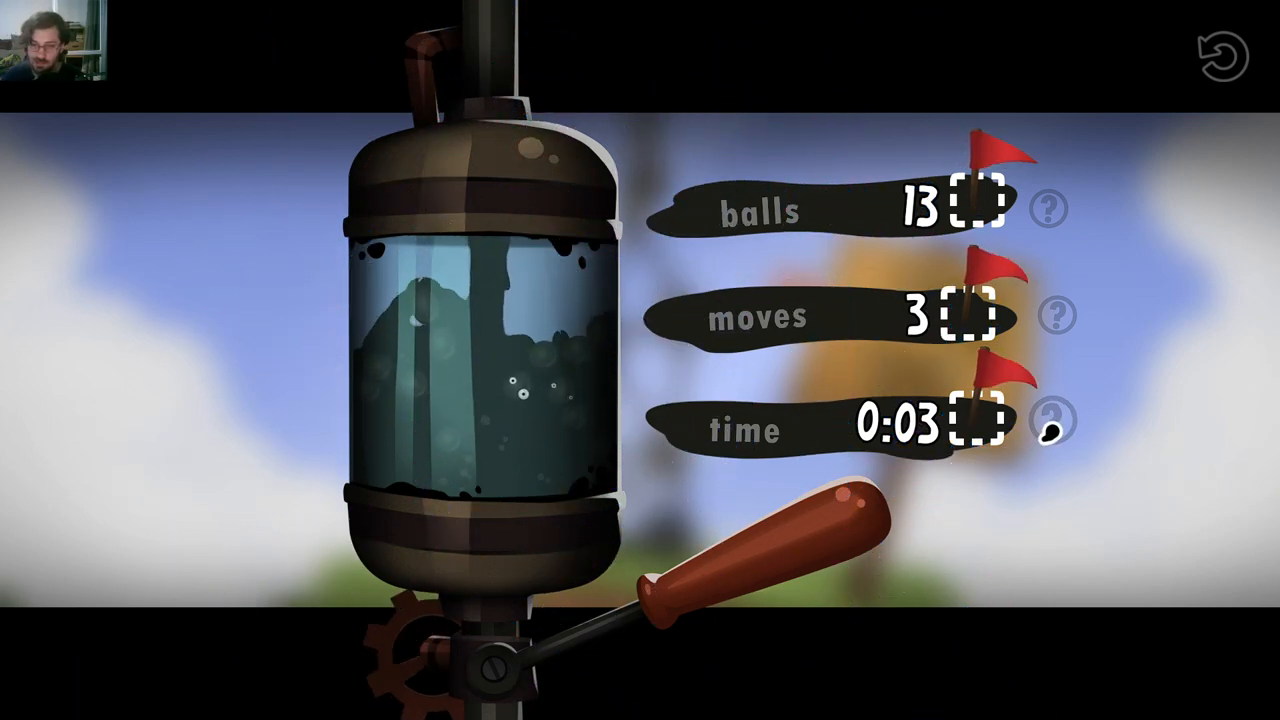
Reveal the time stat's tooltip showing the 0:03 challenge and best time
click(1050, 420)
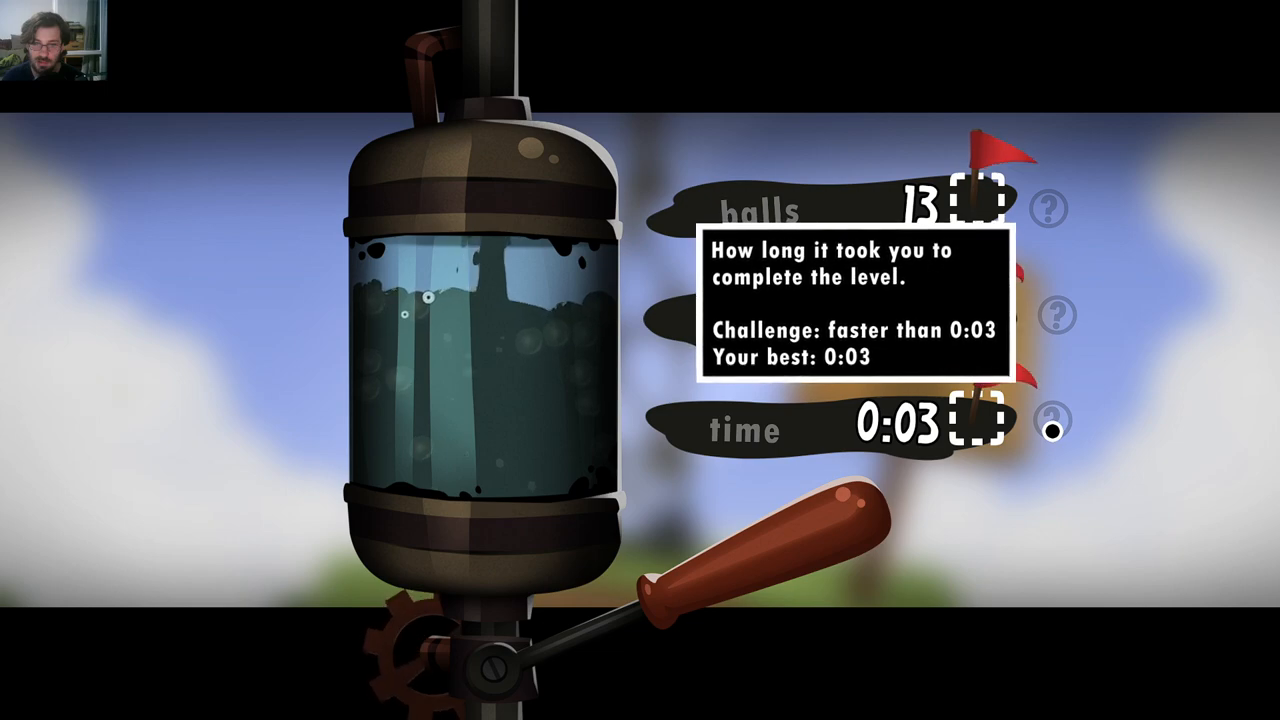